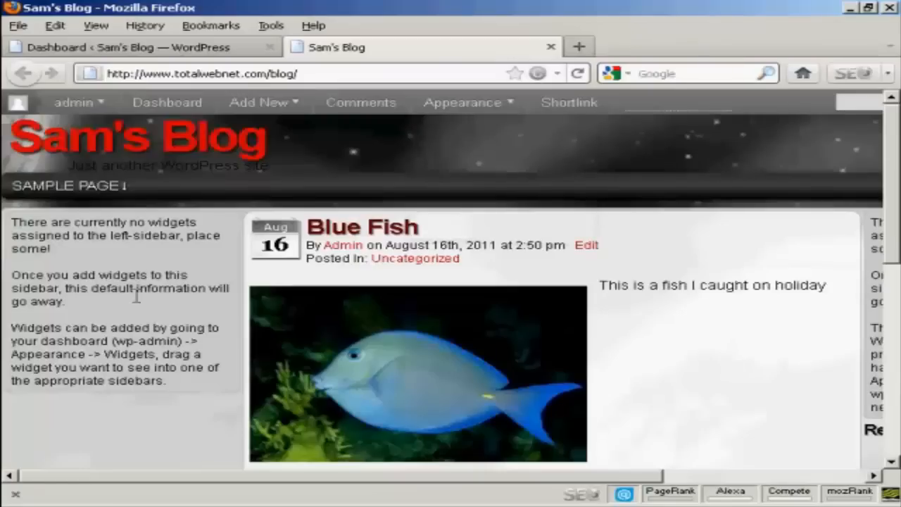
mouse_move(134, 397)
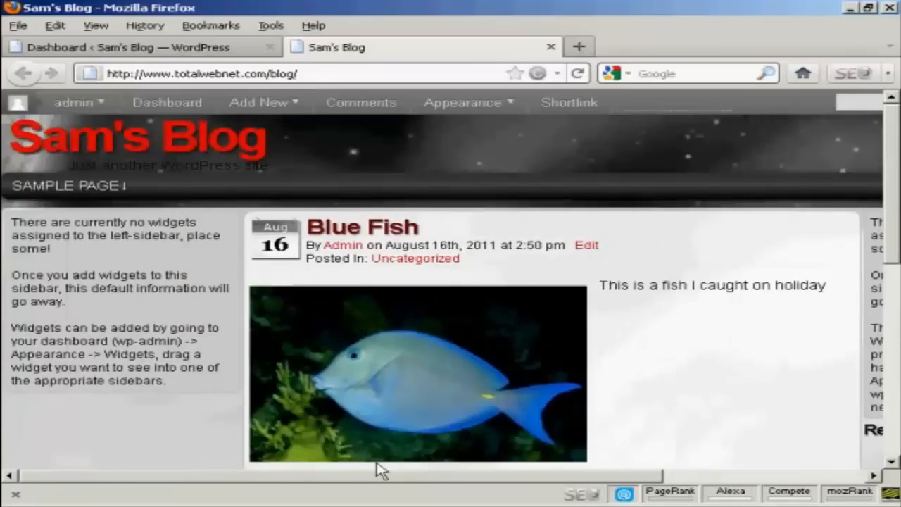
mouse_move(715, 474)
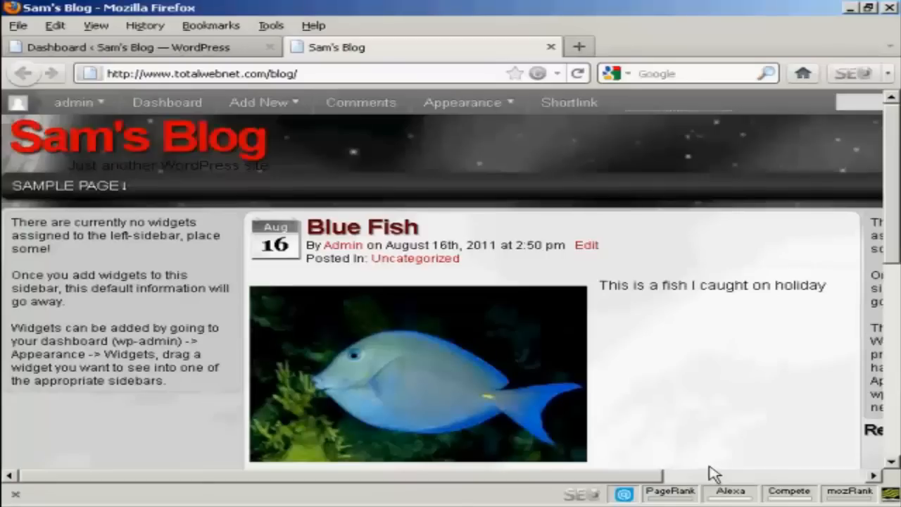
mouse_move(96, 48)
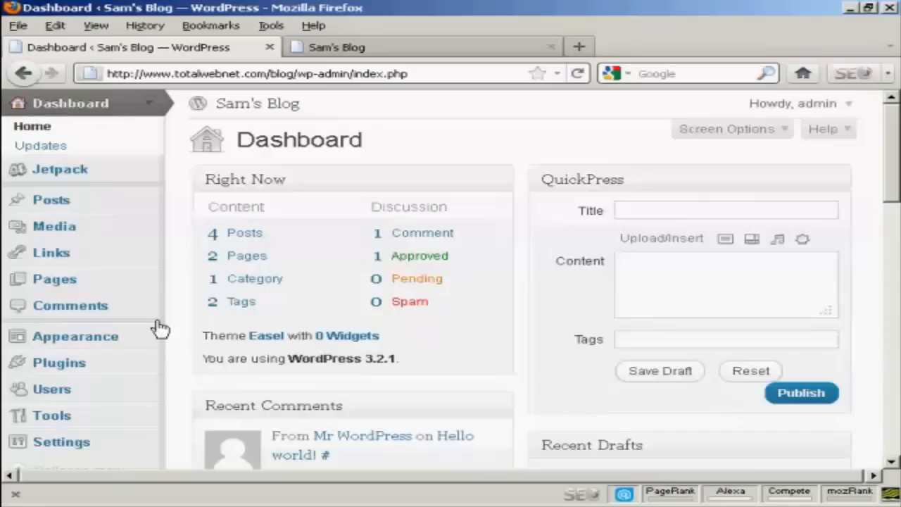
Navigate via Appearance to the Widgets page listing available widgets and empty sidebars
left_click(76, 335)
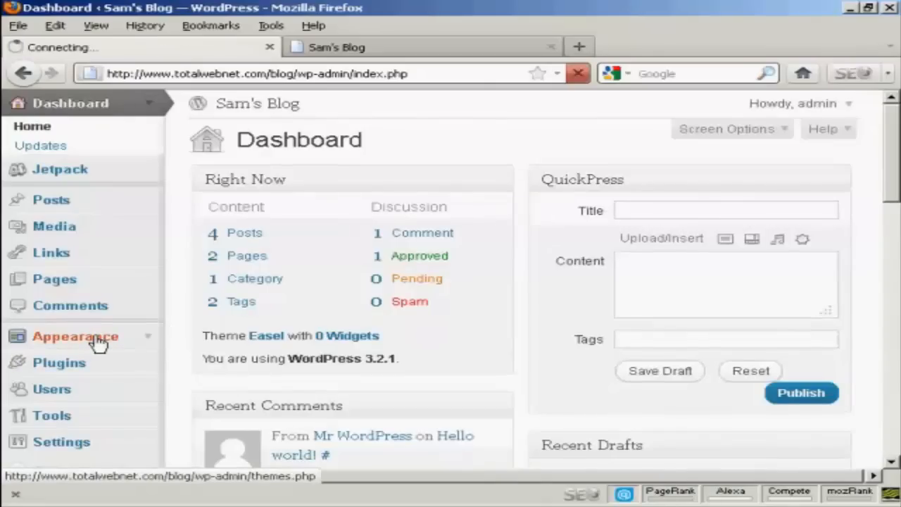
left_click(75, 335)
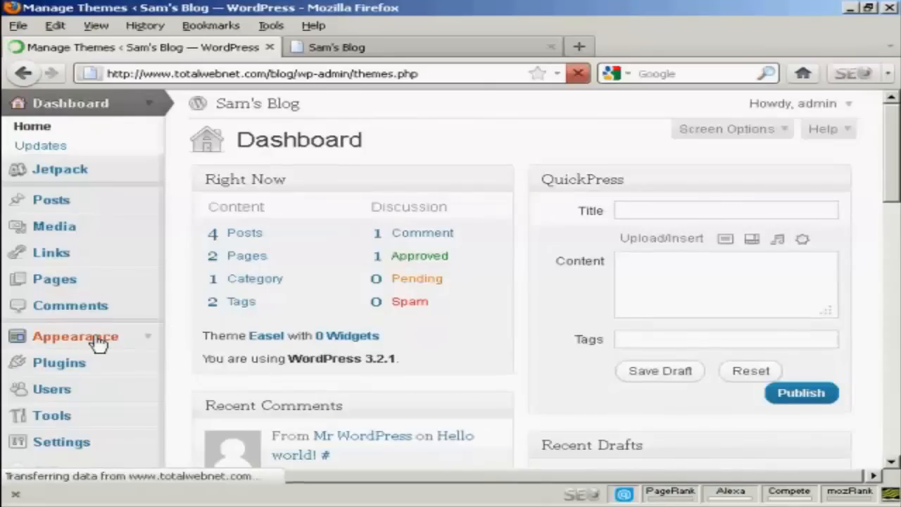
left_click(76, 336)
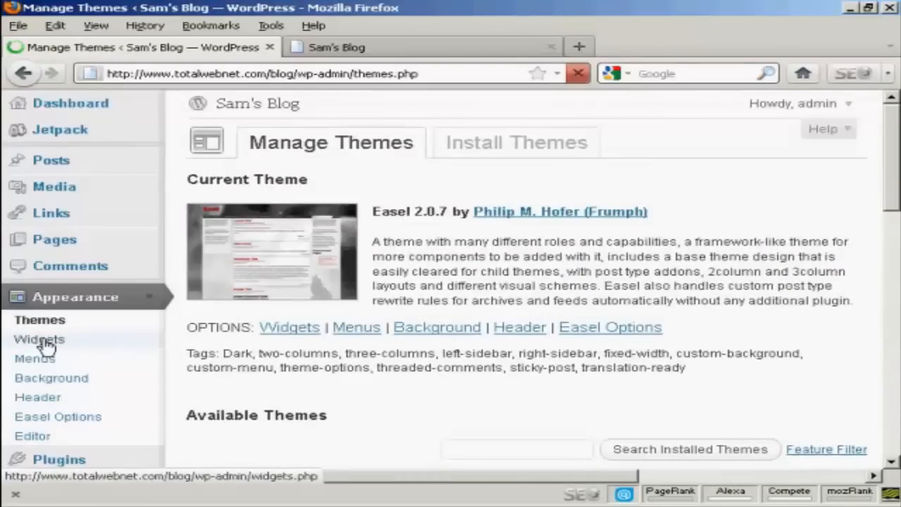
left_click(40, 338)
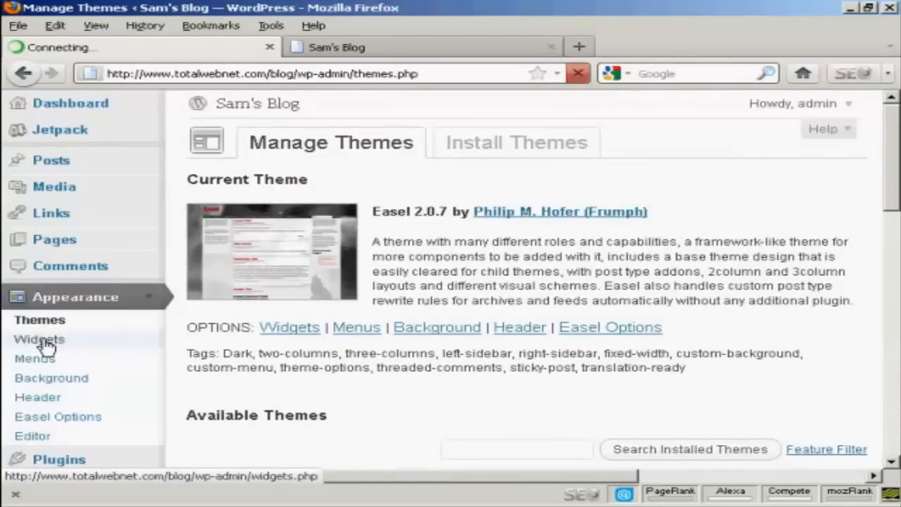
left_click(39, 338)
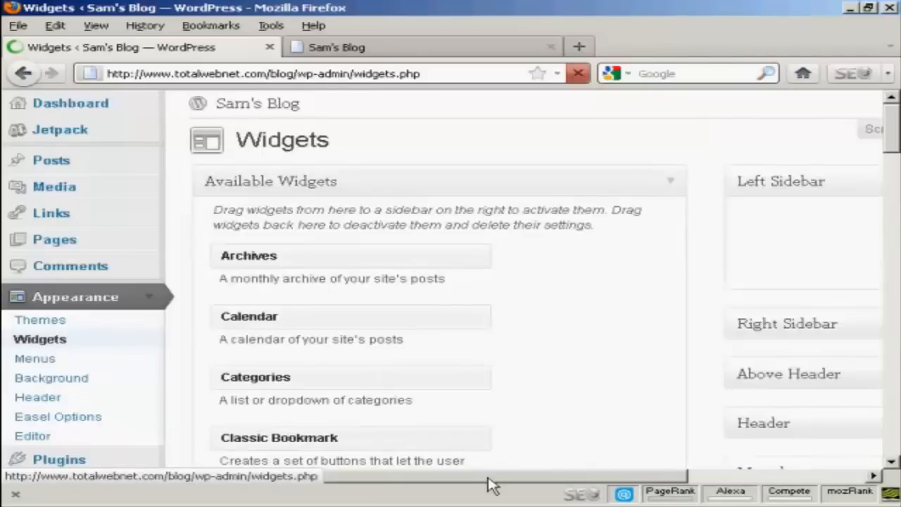
mouse_move(597, 484)
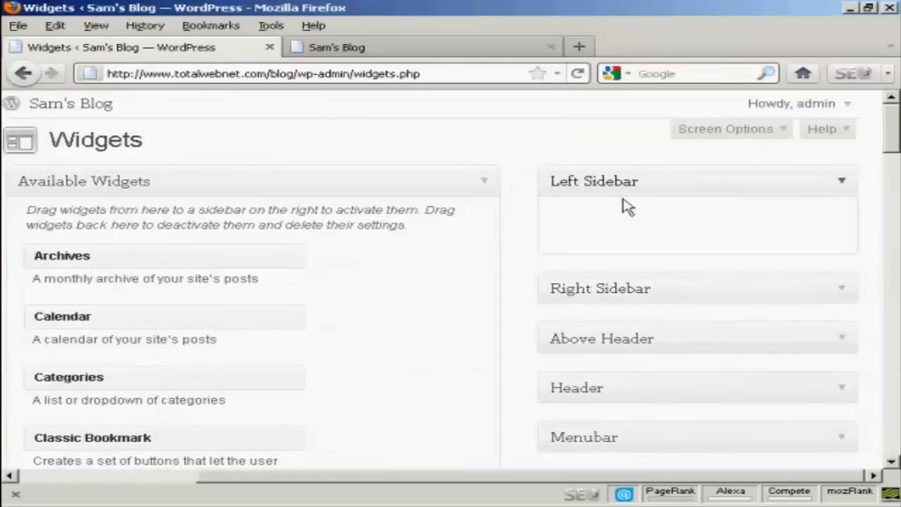
mouse_move(623, 186)
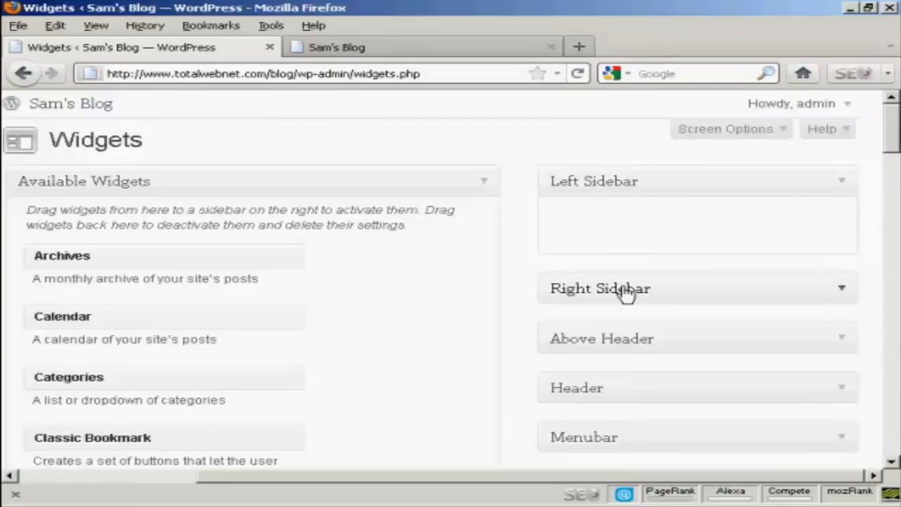
mouse_move(598, 394)
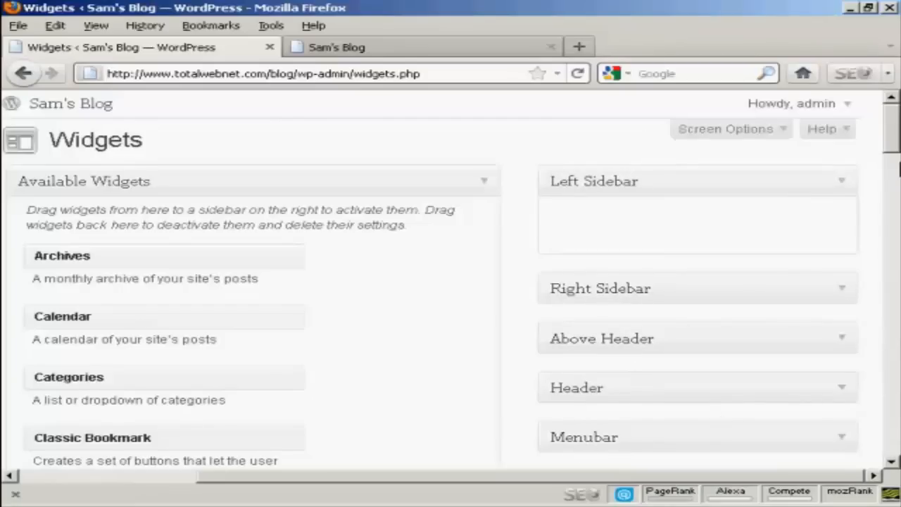
scroll("down", 3)
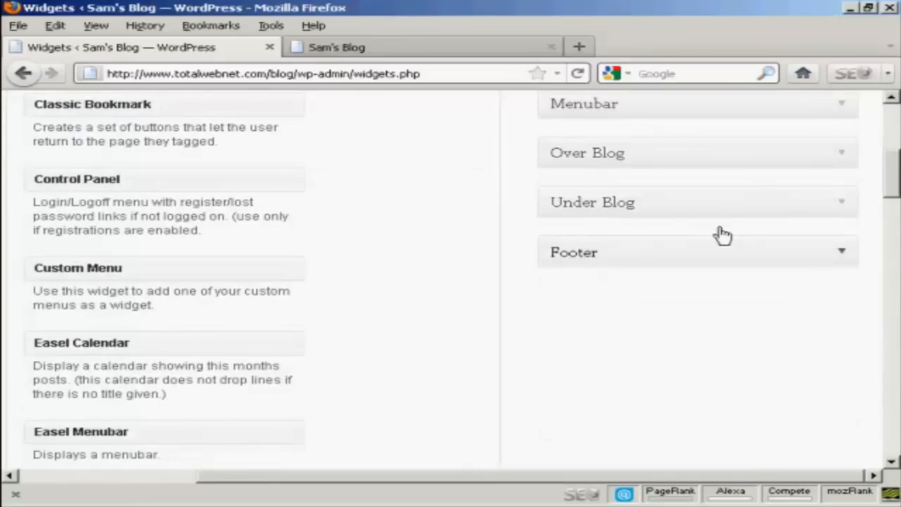
scroll("up", 3)
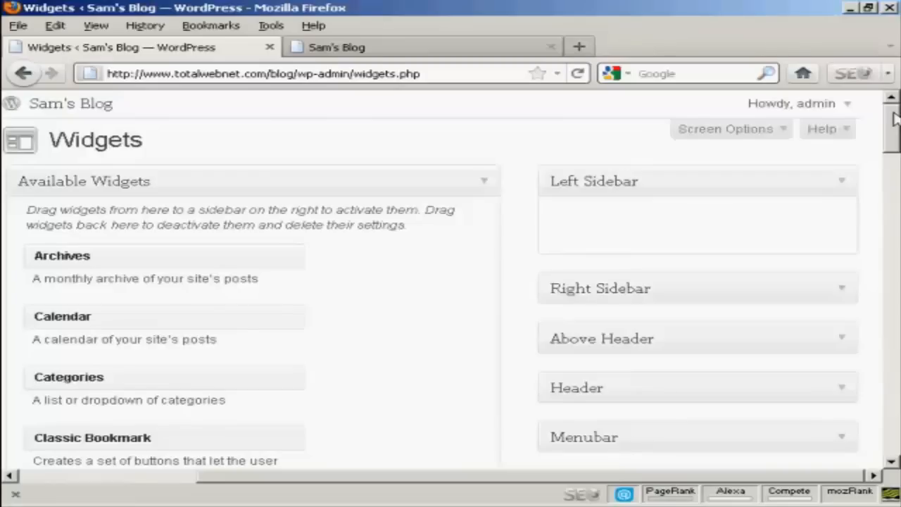
mouse_move(579, 192)
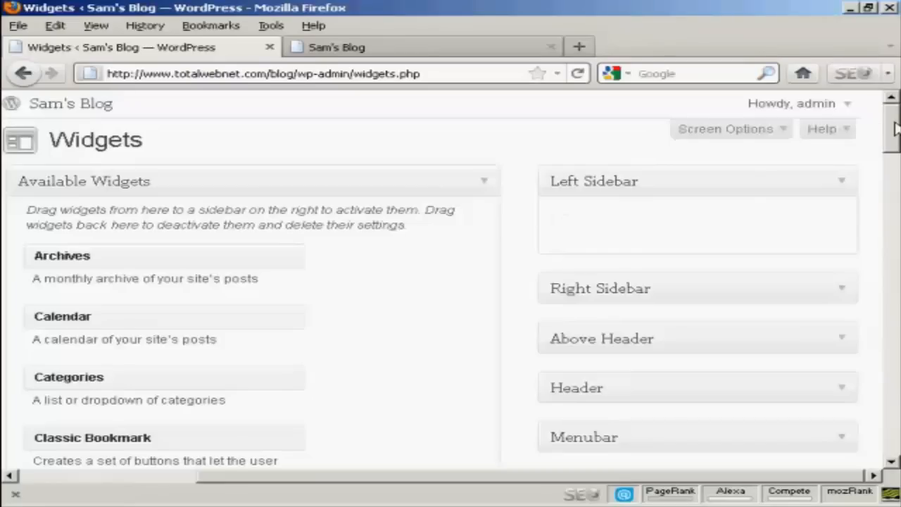
mouse_move(62, 316)
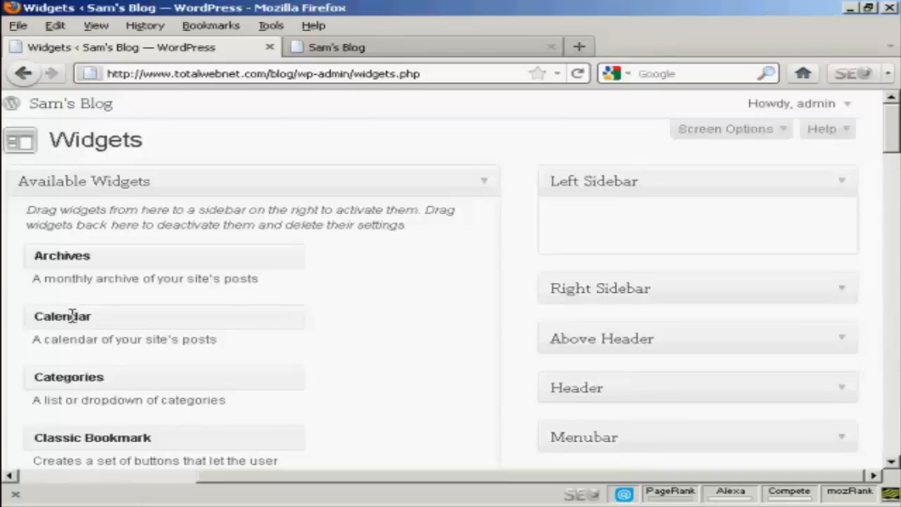
mouse_move(96, 373)
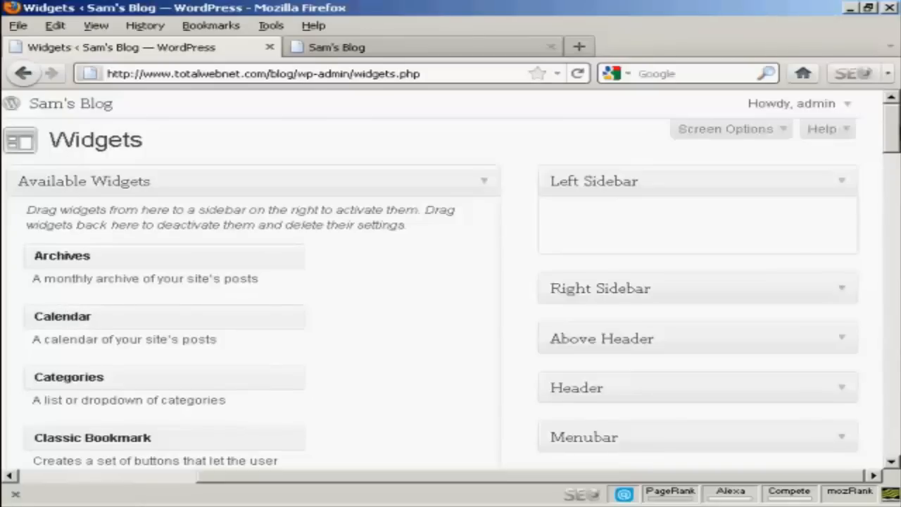
scroll("down", 3)
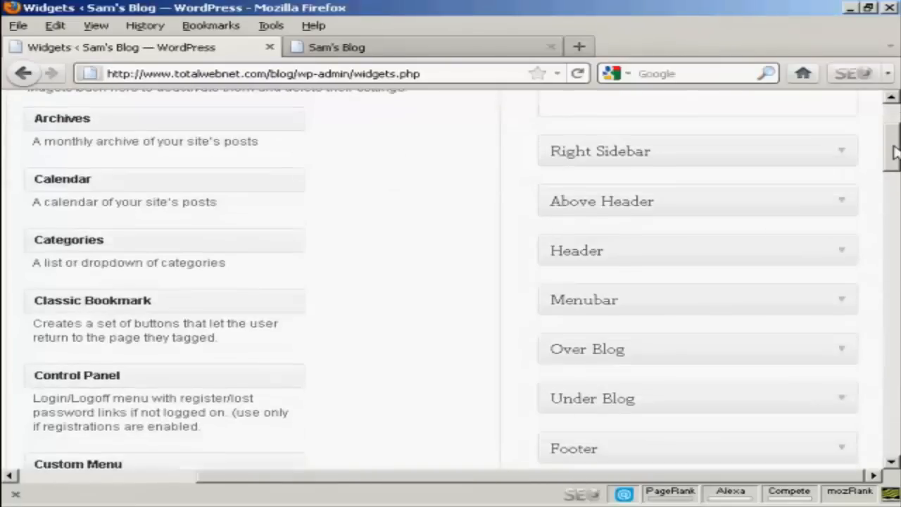
scroll("down", 3)
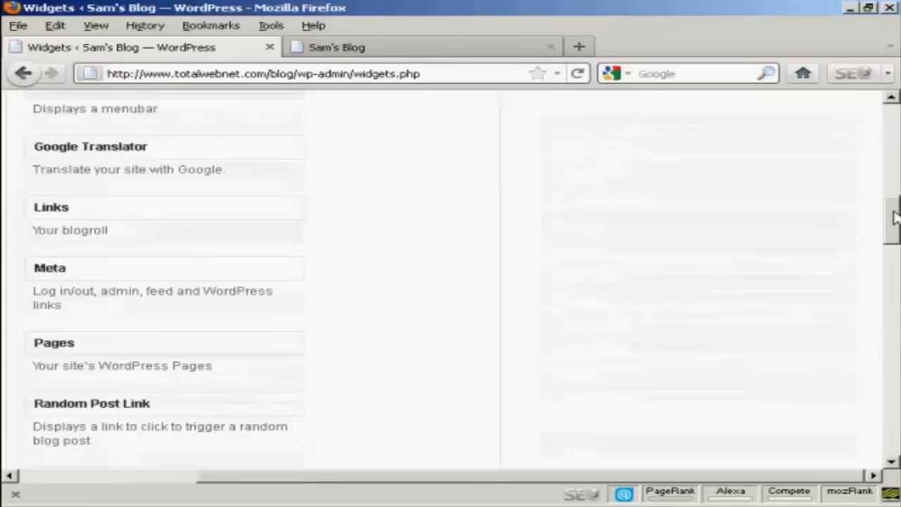
scroll("down", 3)
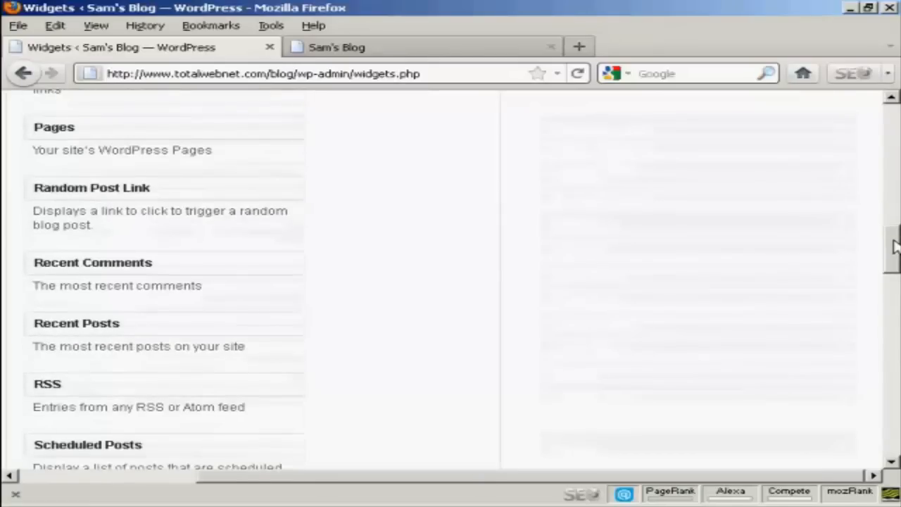
scroll("up", 3)
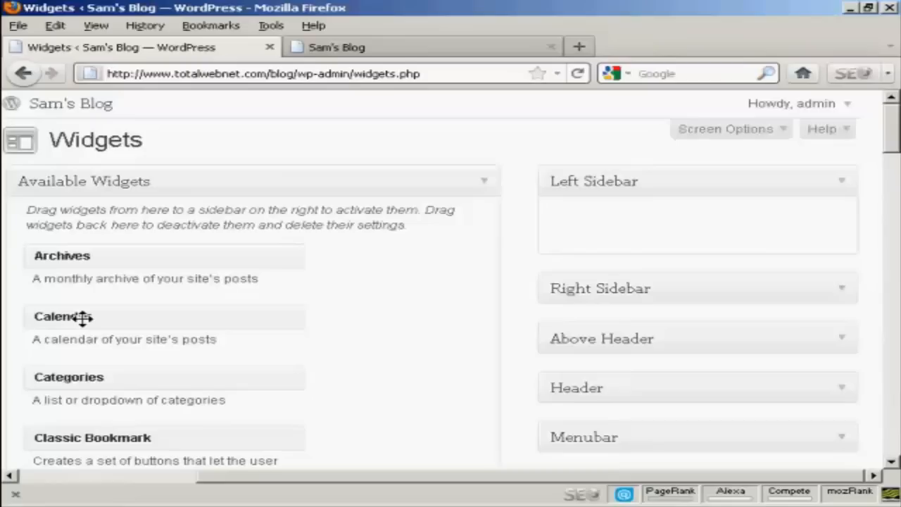
Place a Calendar widget in the Left Sidebar, title it 'Calendar' and save it
left_click_drag(82, 317, 397, 271)
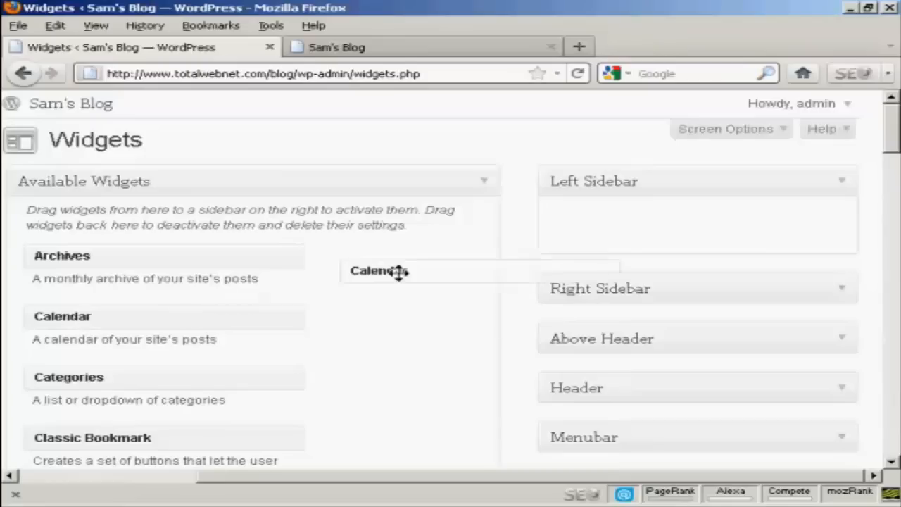
left_click_drag(380, 270, 622, 210)
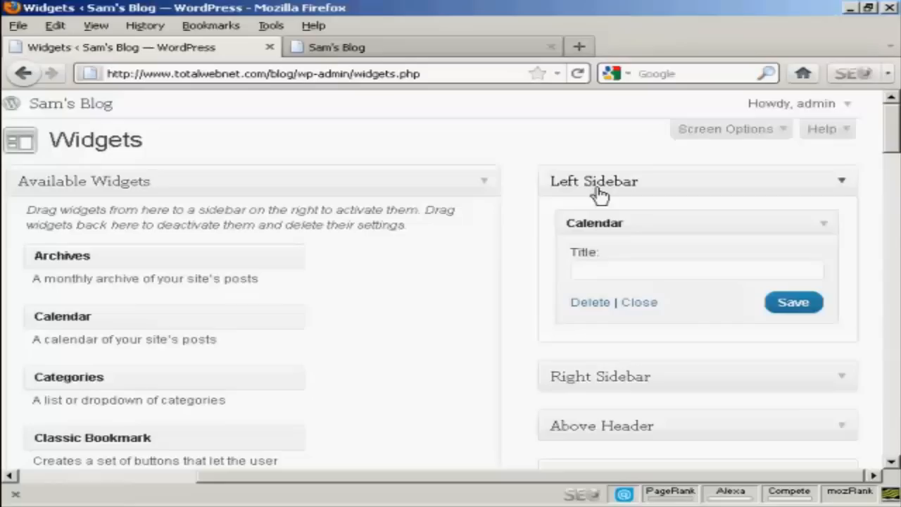
mouse_move(656, 242)
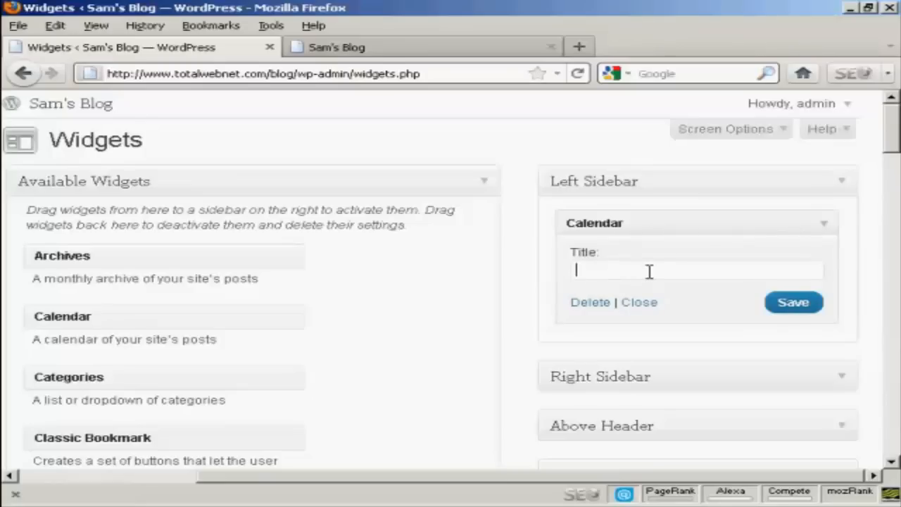
type("Calendar")
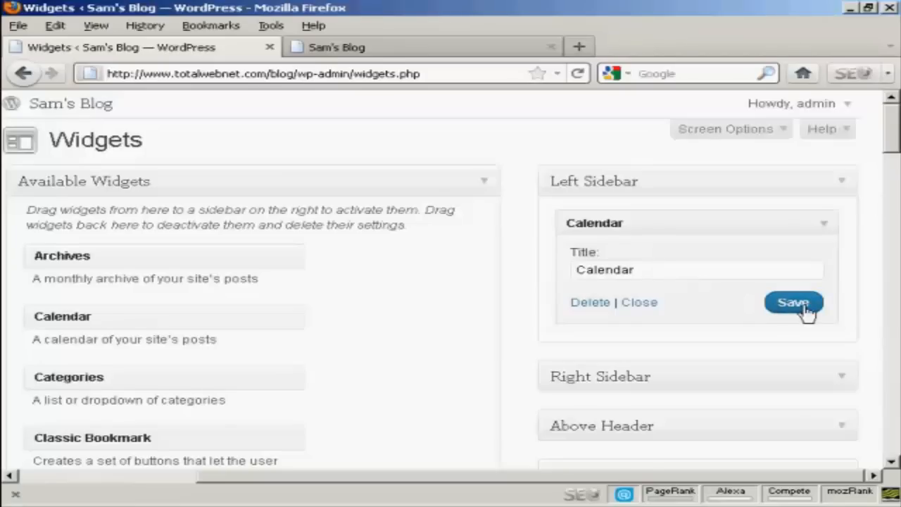
left_click(795, 301)
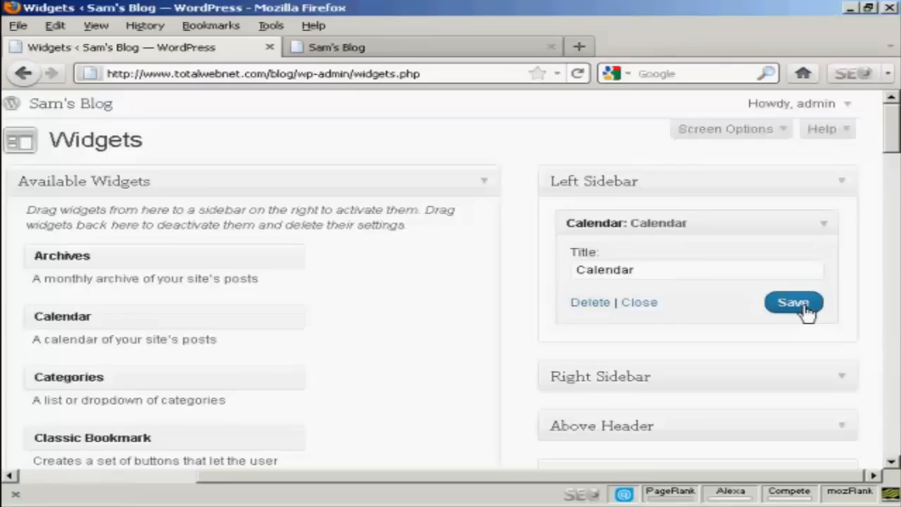
mouse_move(530, 105)
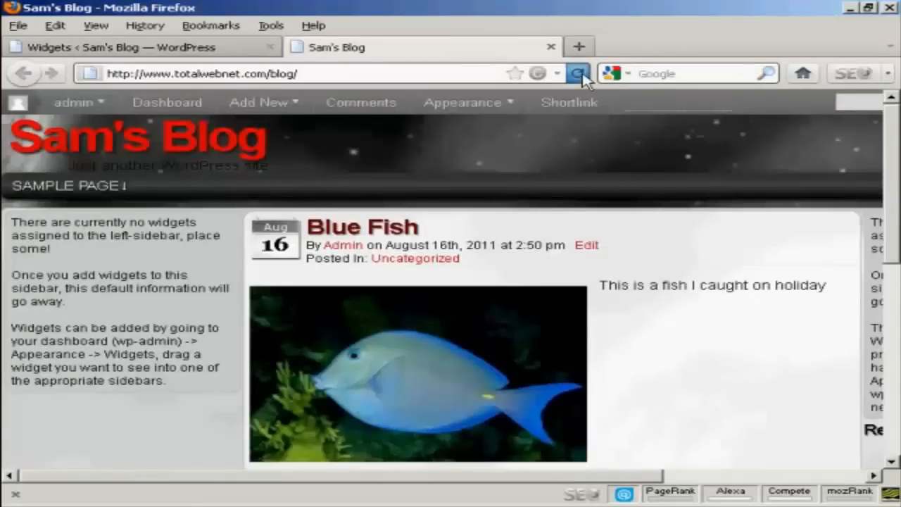
Reload Sam's Blog front page to show the August 2011 calendar in the left sidebar
left_click(577, 73)
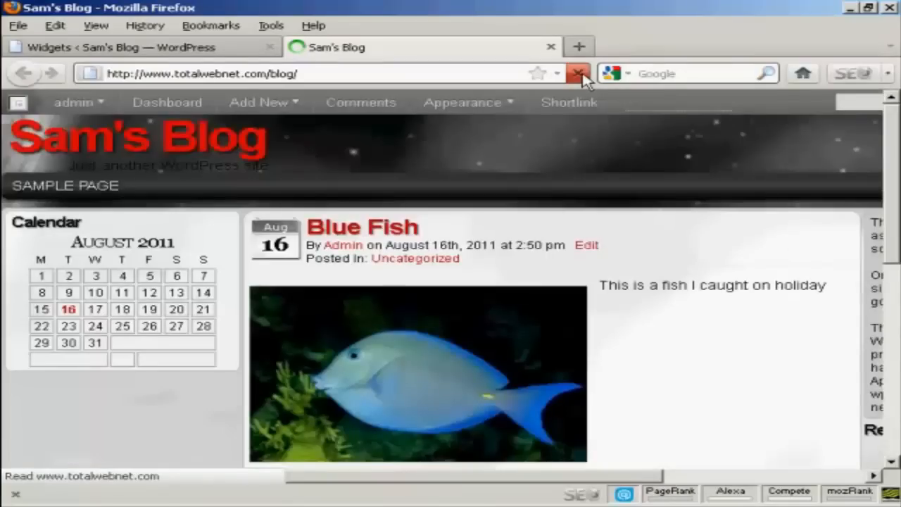
left_click(578, 73)
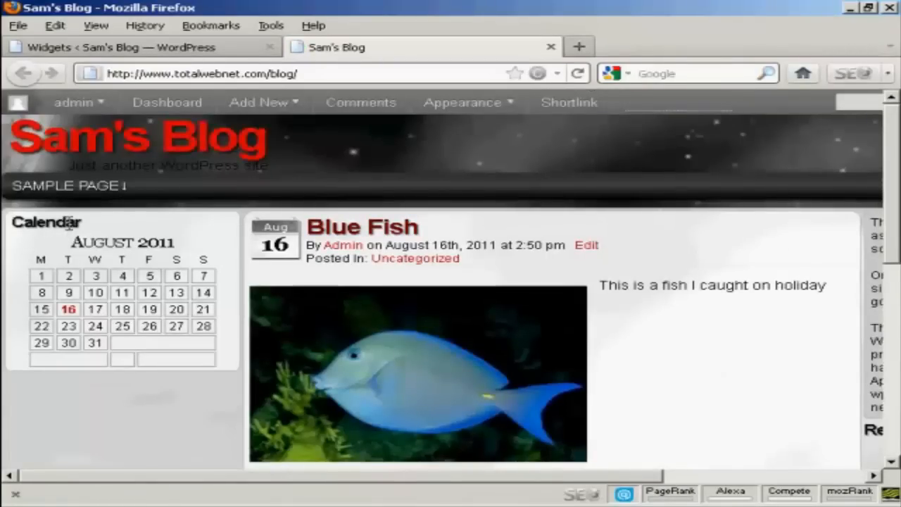
mouse_move(233, 313)
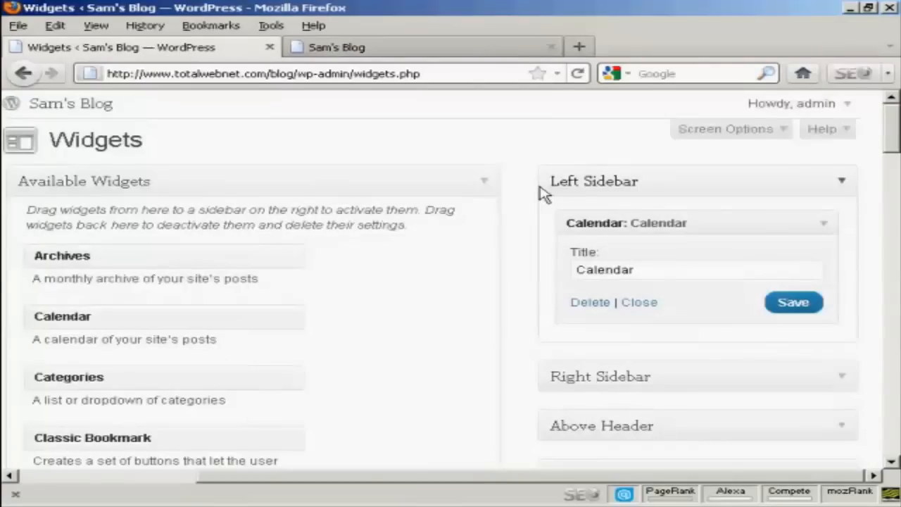
Give the Classic Bookmark widget in the Left Sidebar the title 'Bookmarks' and save it
scroll("down", 3)
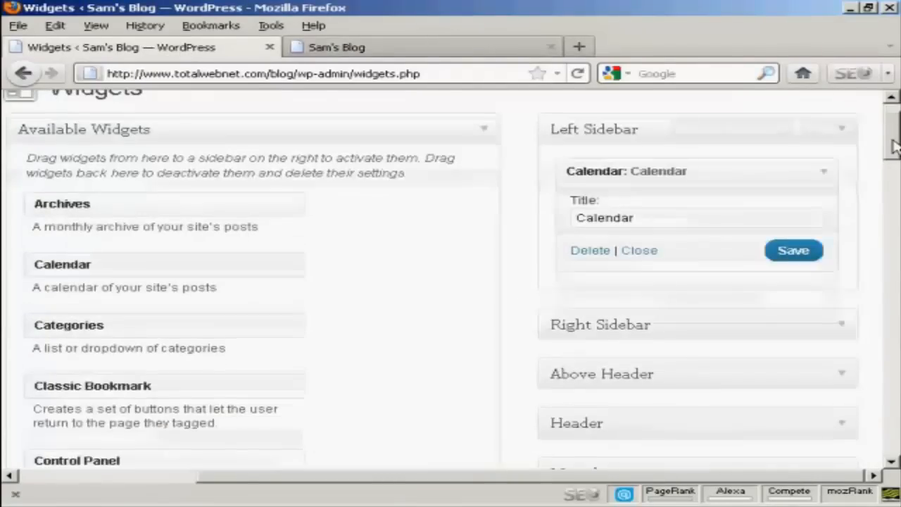
scroll("down", 3)
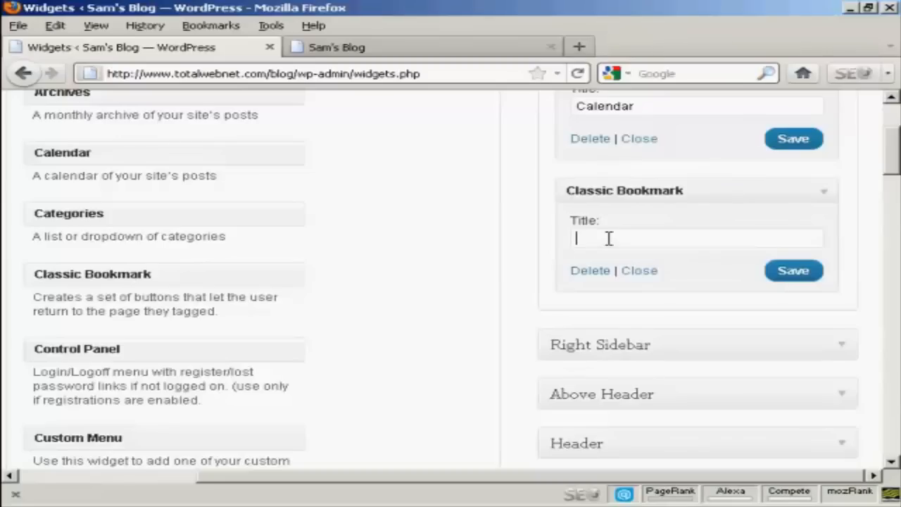
type("Bookmarks")
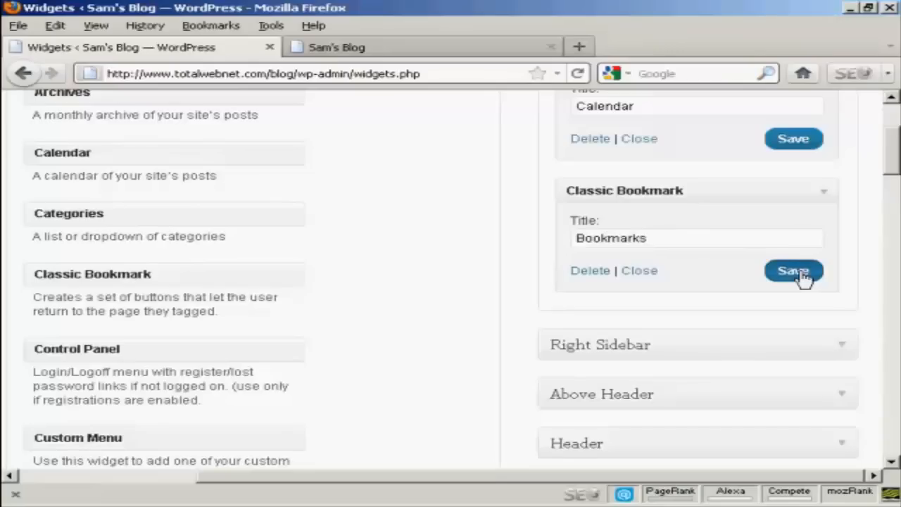
left_click(794, 270)
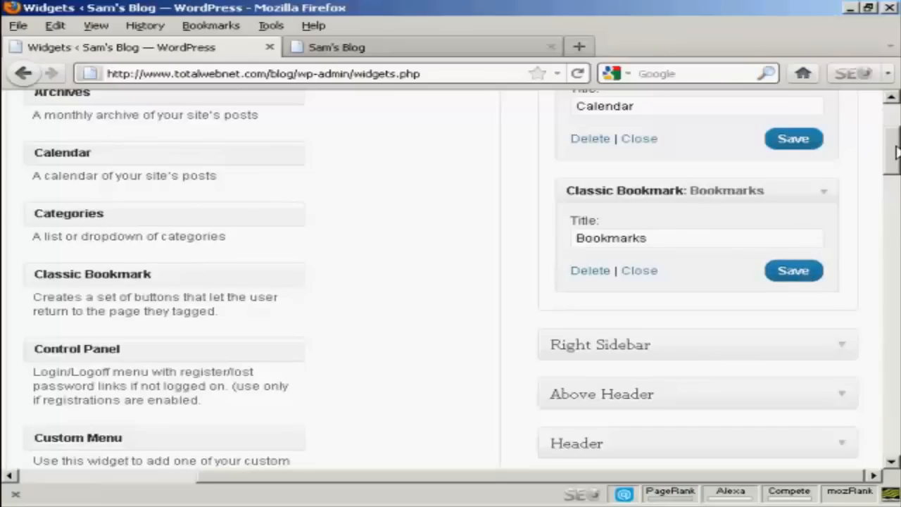
scroll("down", 3)
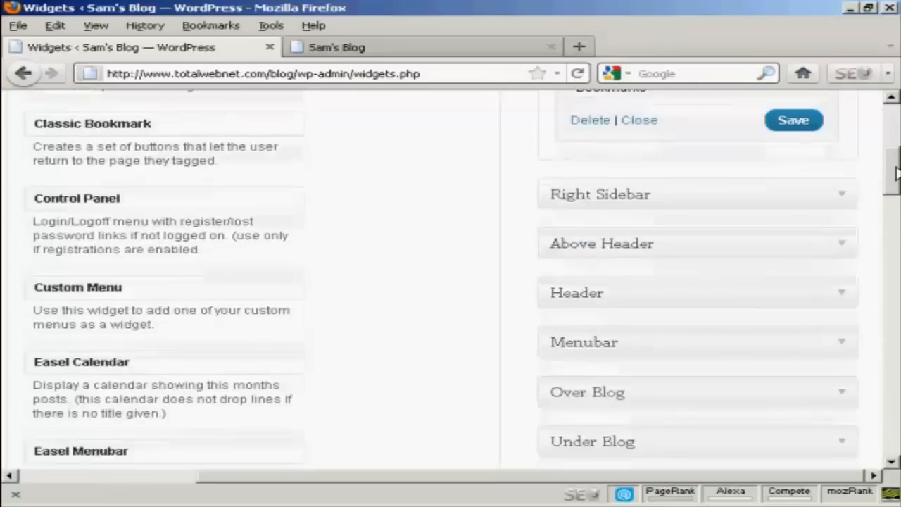
scroll("down", 3)
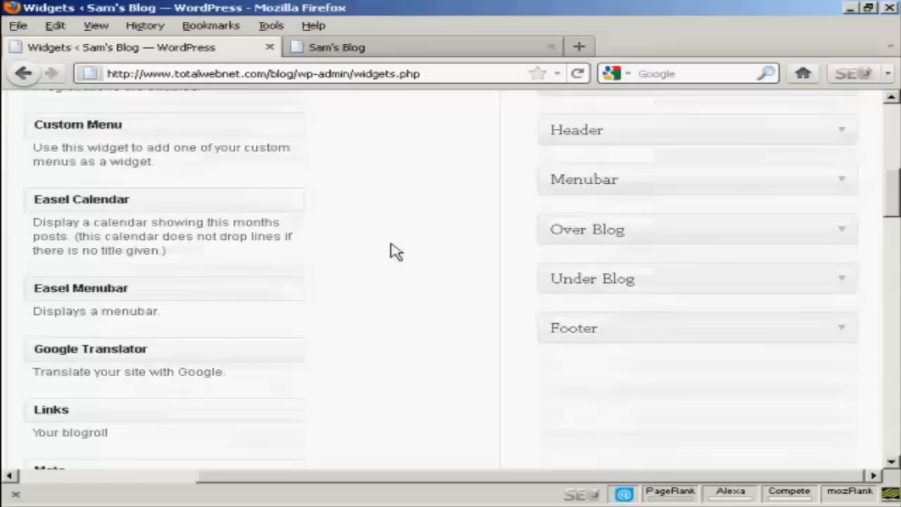
mouse_move(245, 336)
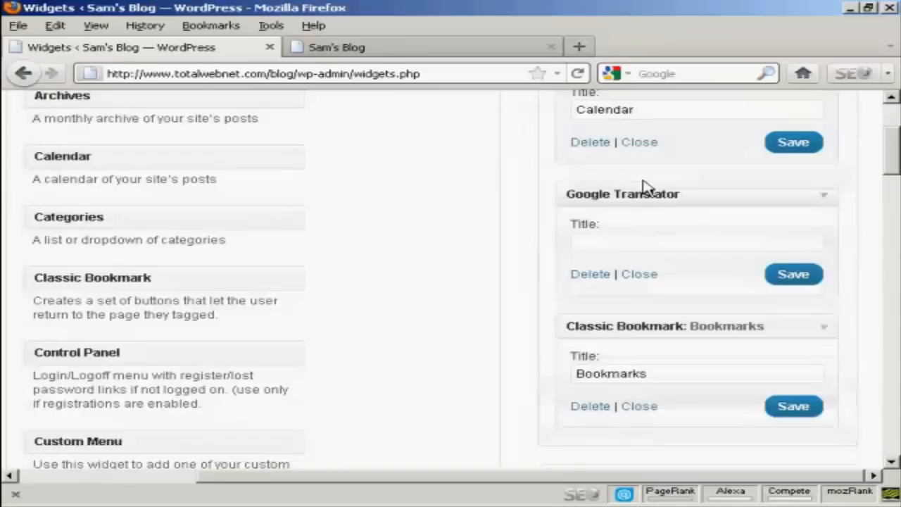
mouse_move(595, 240)
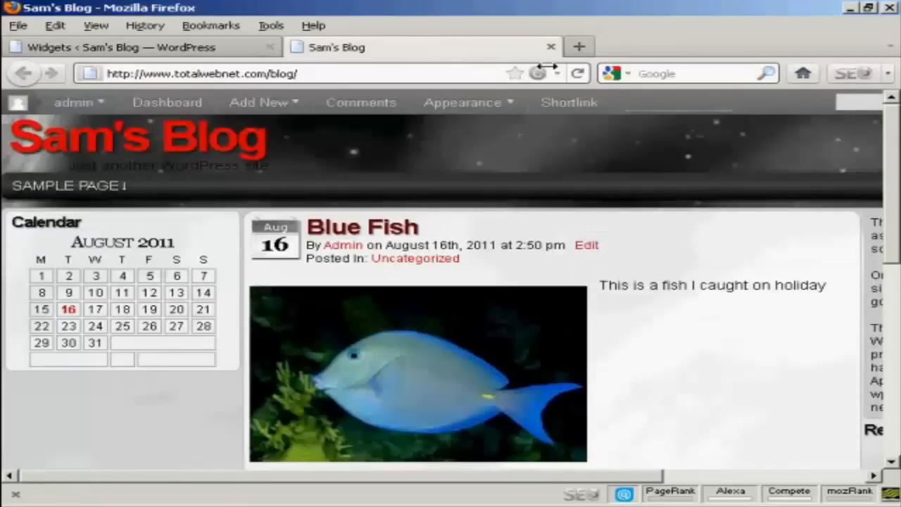
Reload the blog to see Google Translate and Bookmarks under the calendar, then return to Widgets
left_click(578, 73)
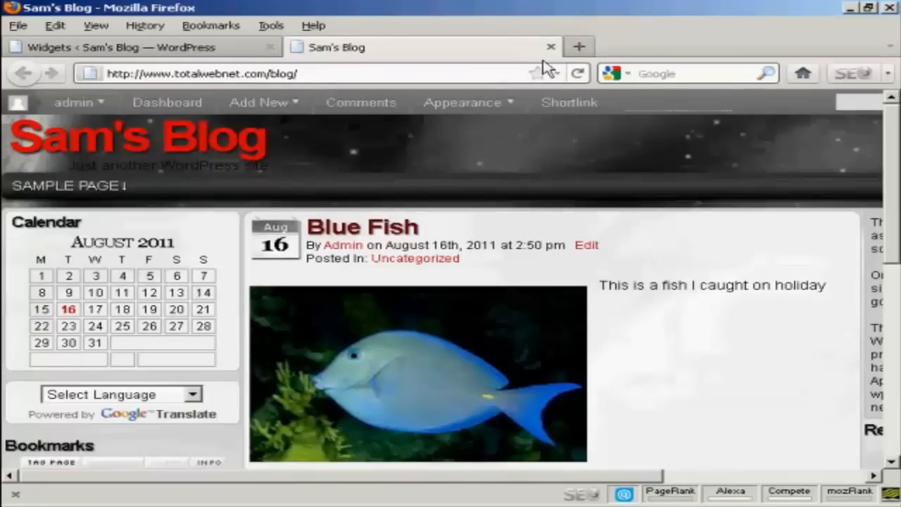
mouse_move(205, 405)
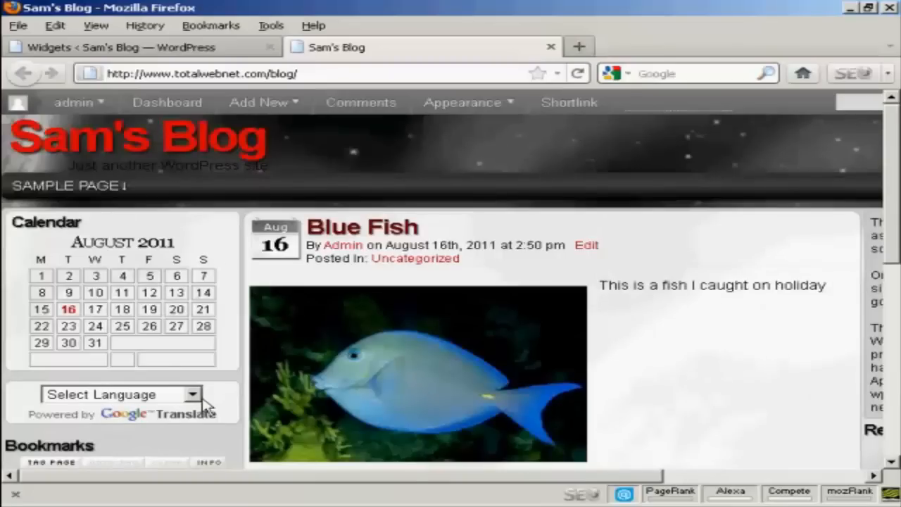
mouse_move(214, 453)
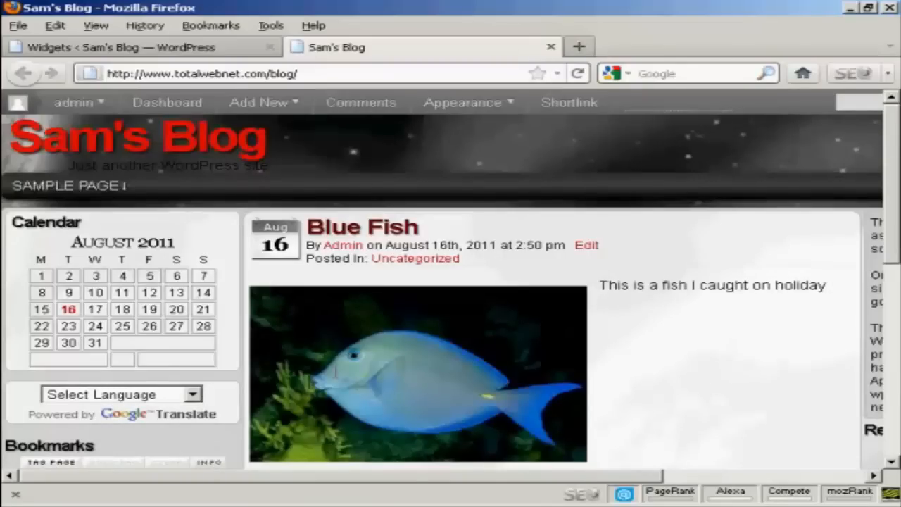
left_click(141, 48)
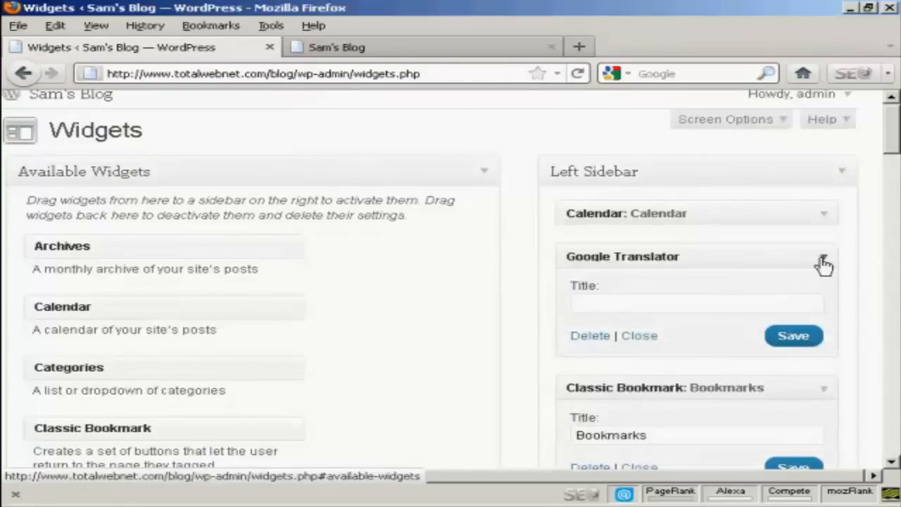
Collapse the widgets and move Classic Bookmark between Calendar and Google Translator
left_click(824, 256)
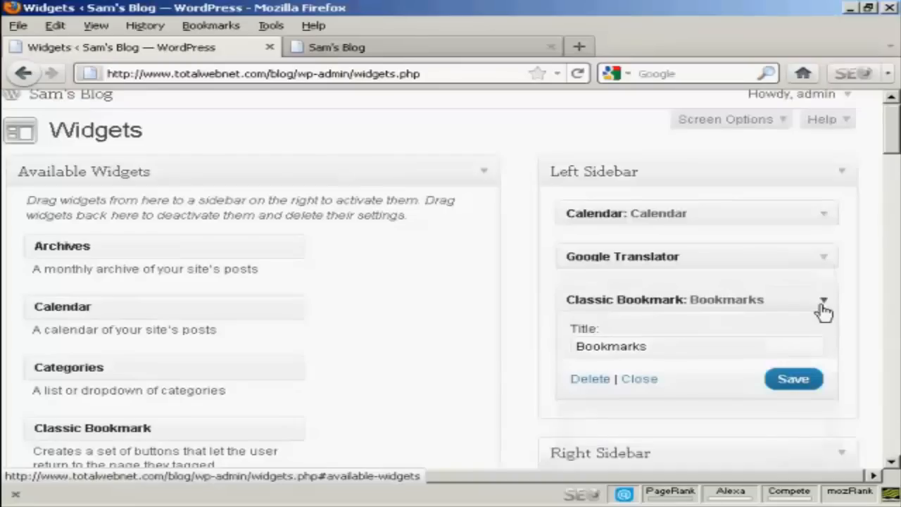
left_click(824, 298)
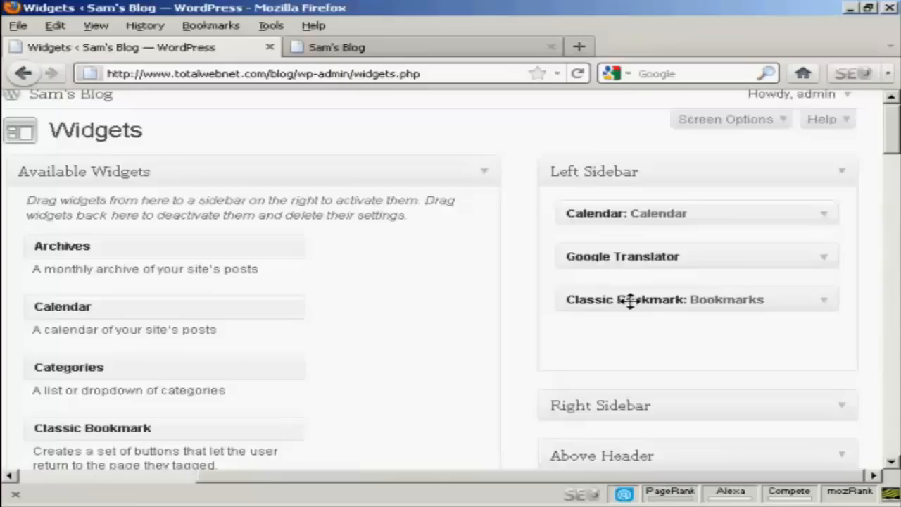
left_click_drag(631, 298, 631, 240)
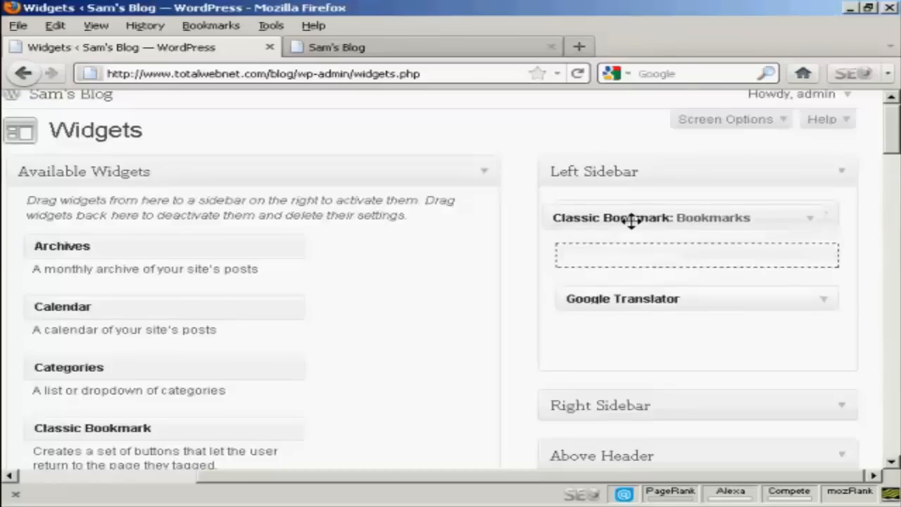
left_click_drag(62, 307, 634, 214)
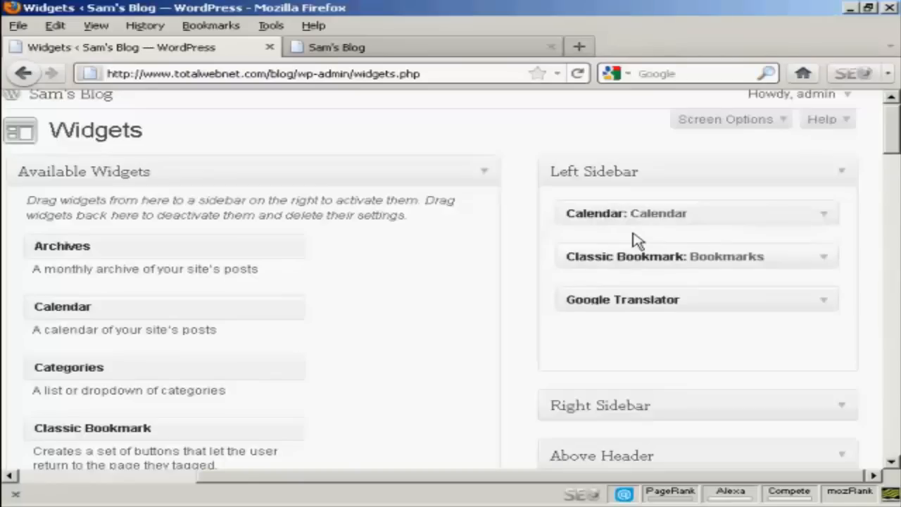
mouse_move(470, 128)
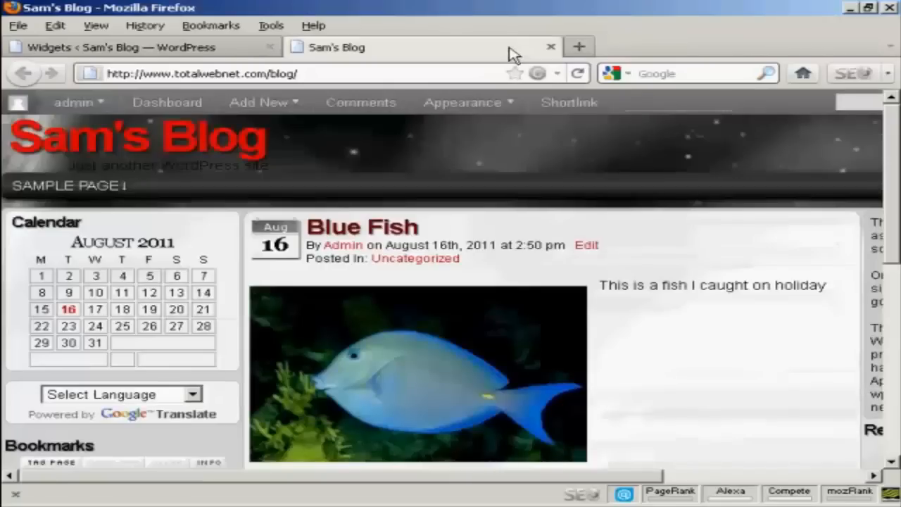
left_click(578, 74)
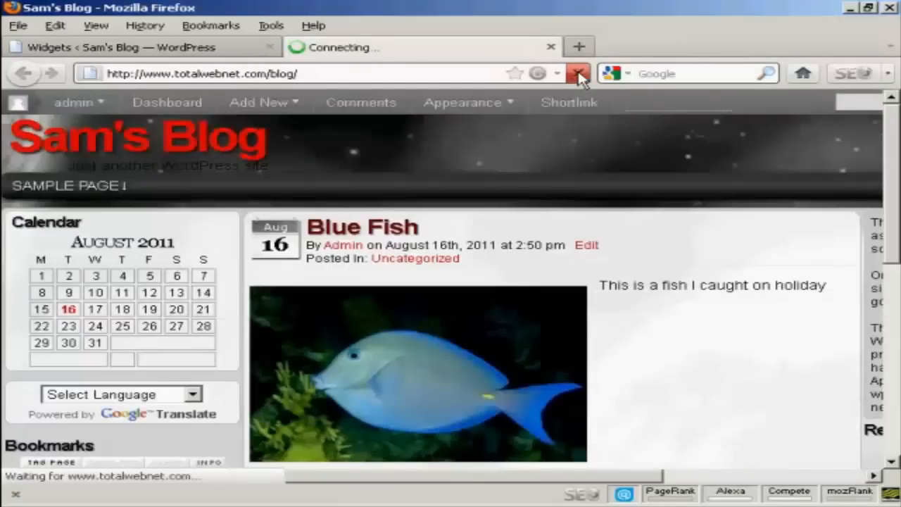
left_click(578, 73)
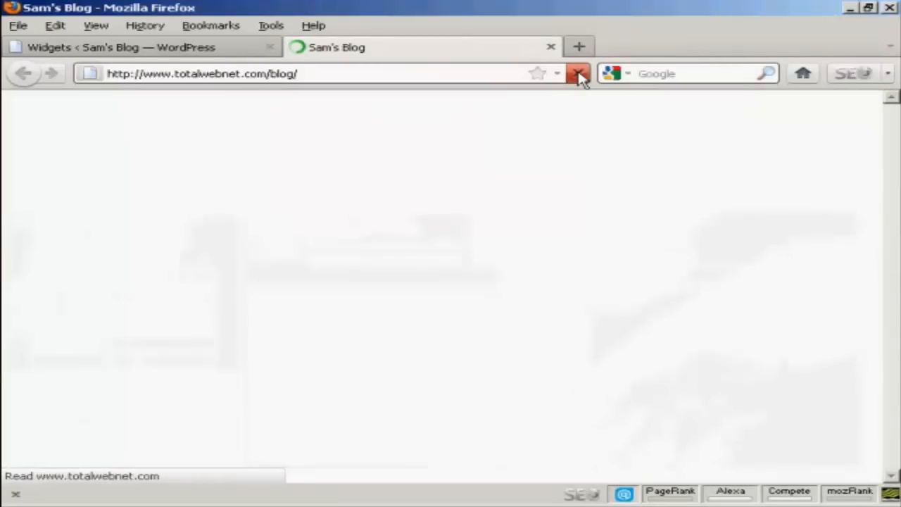
left_click(579, 74)
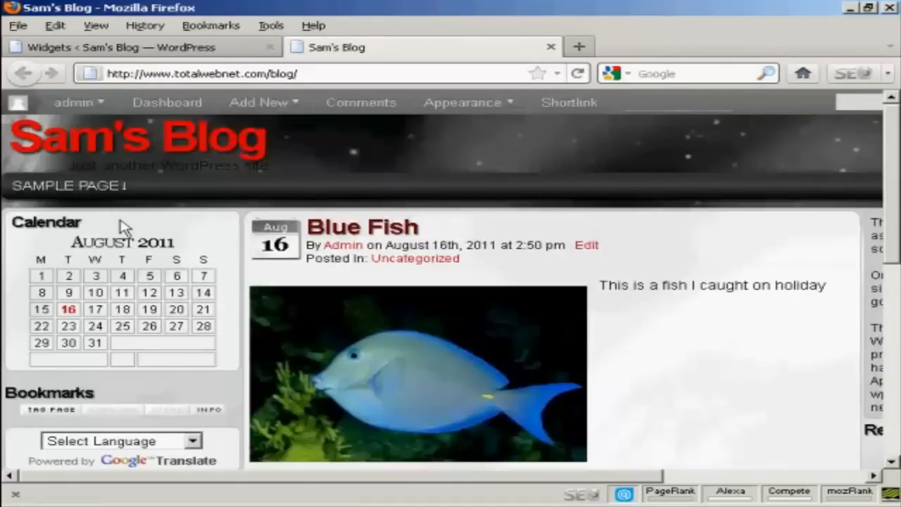
mouse_move(152, 440)
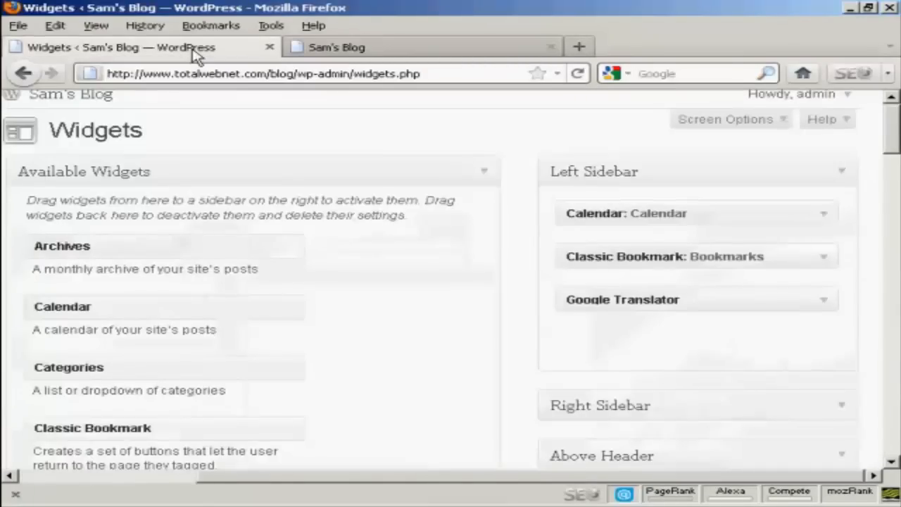
mouse_move(675, 211)
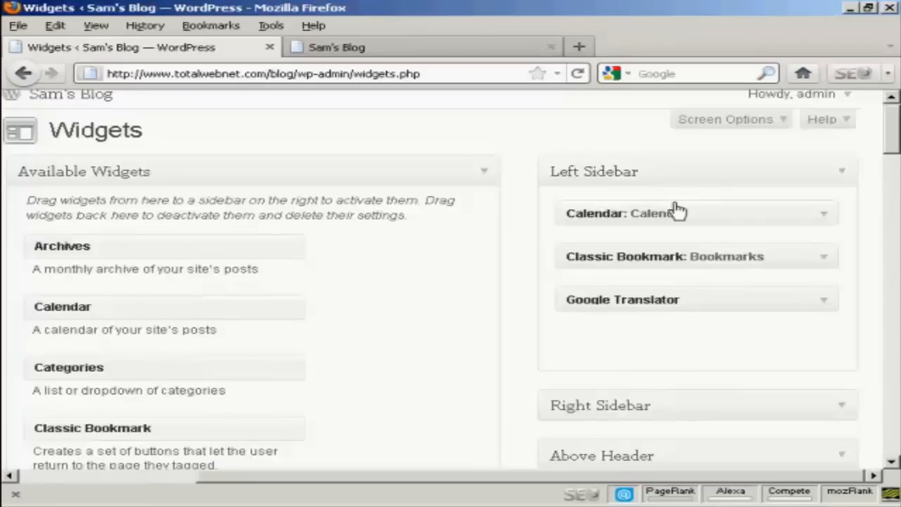
mouse_move(831, 307)
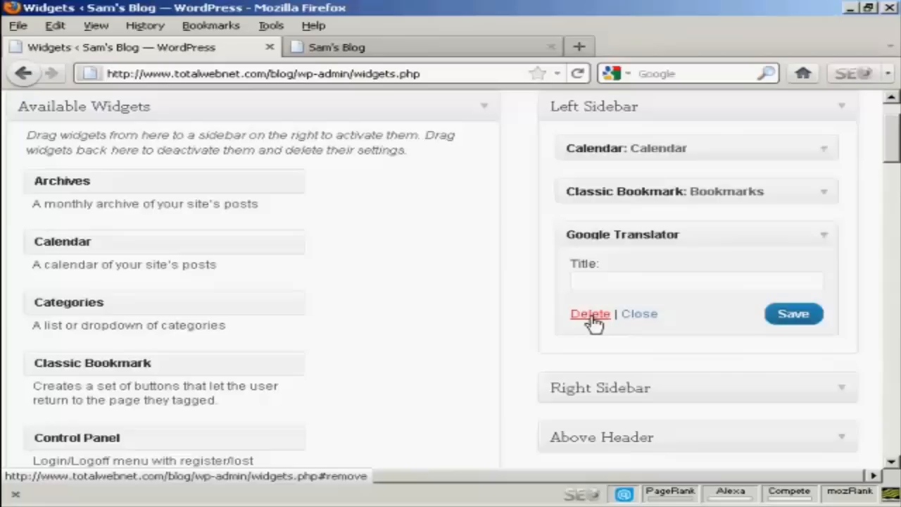
Delete the Google Translator widget, leaving Calendar and Classic Bookmark in the Left Sidebar
left_click(590, 315)
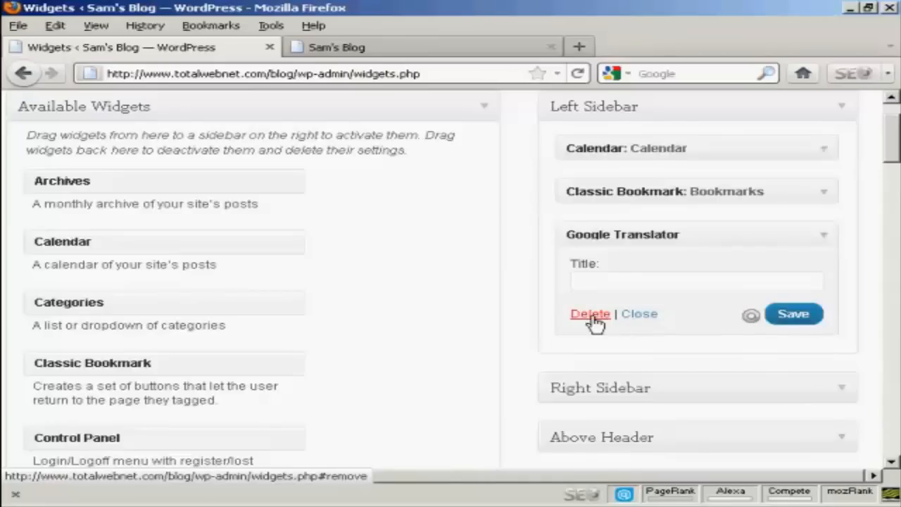
left_click(590, 313)
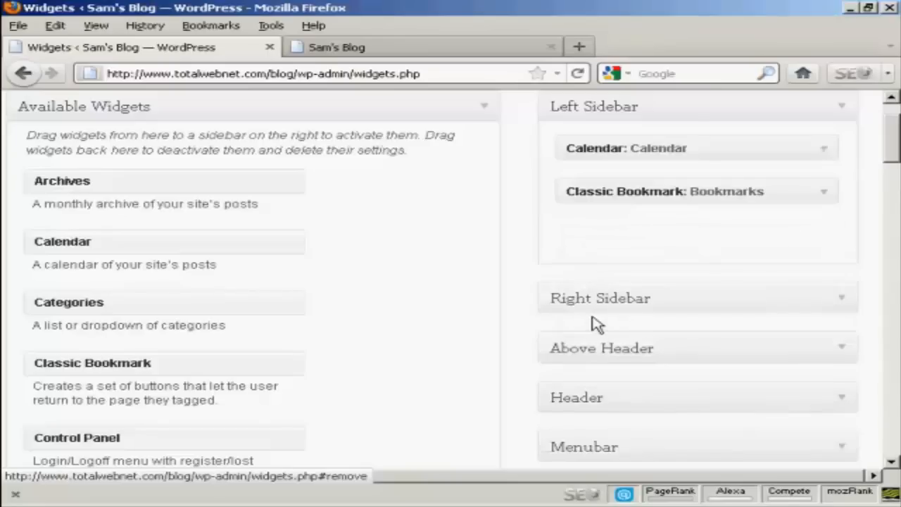
mouse_move(498, 119)
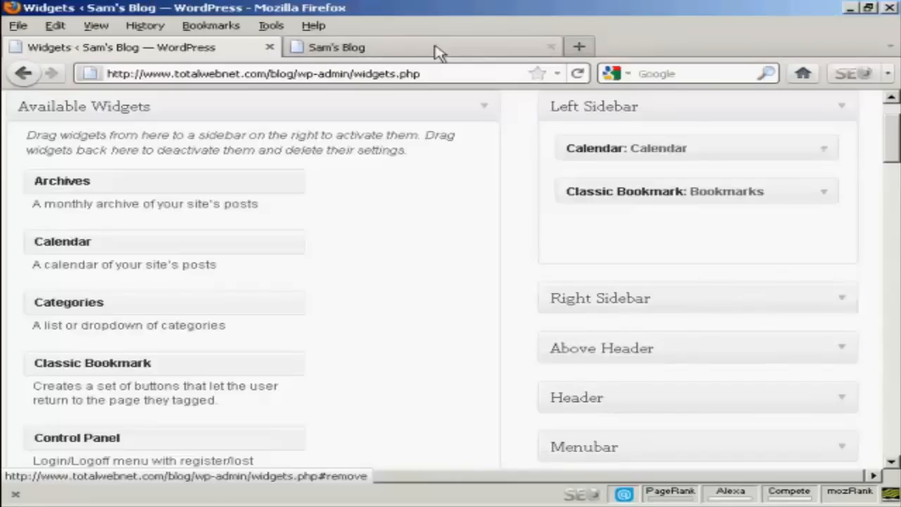
Reload Sam's Blog front page to confirm the Google Translate selector is gone
left_click(337, 48)
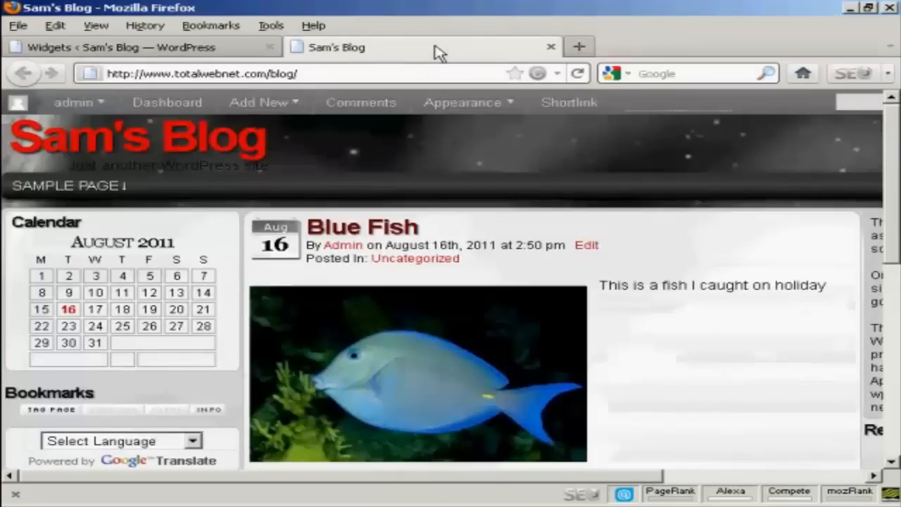
left_click(578, 73)
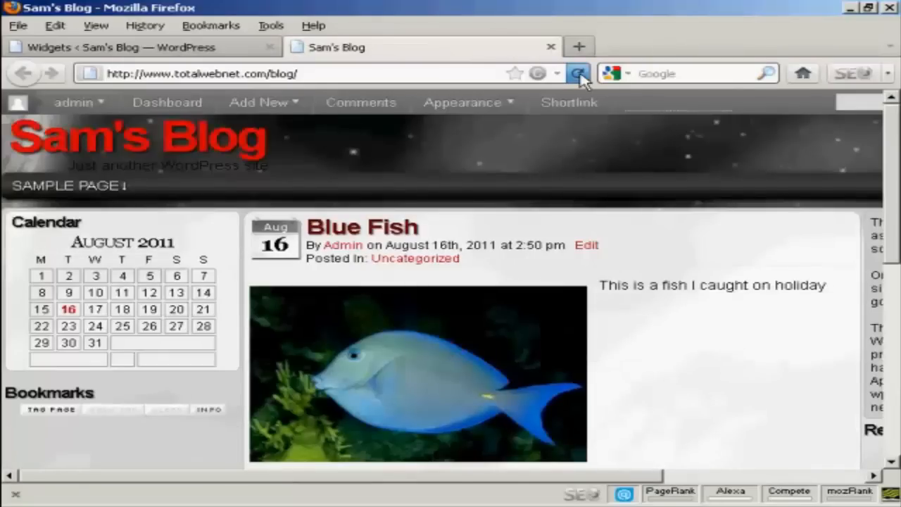
scroll("down", 3)
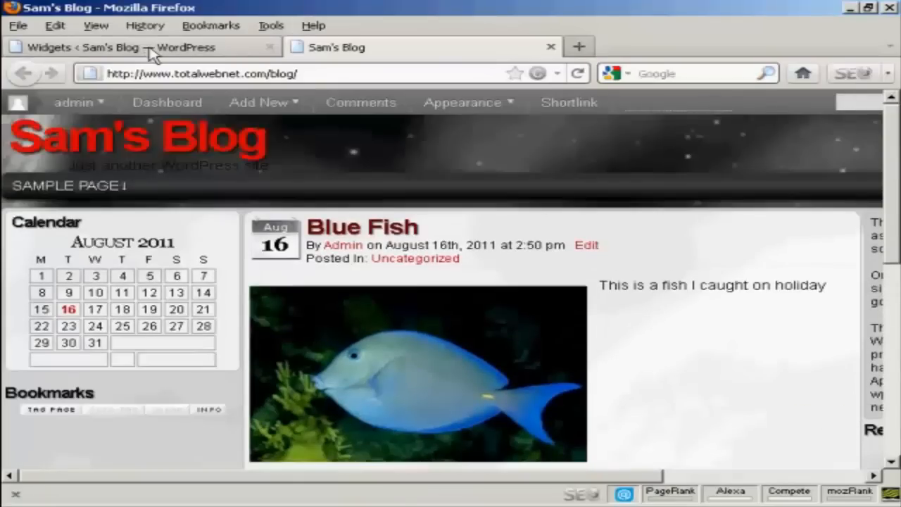
Switch back to the Widgets admin tab for Sam's Blog
left_click(105, 48)
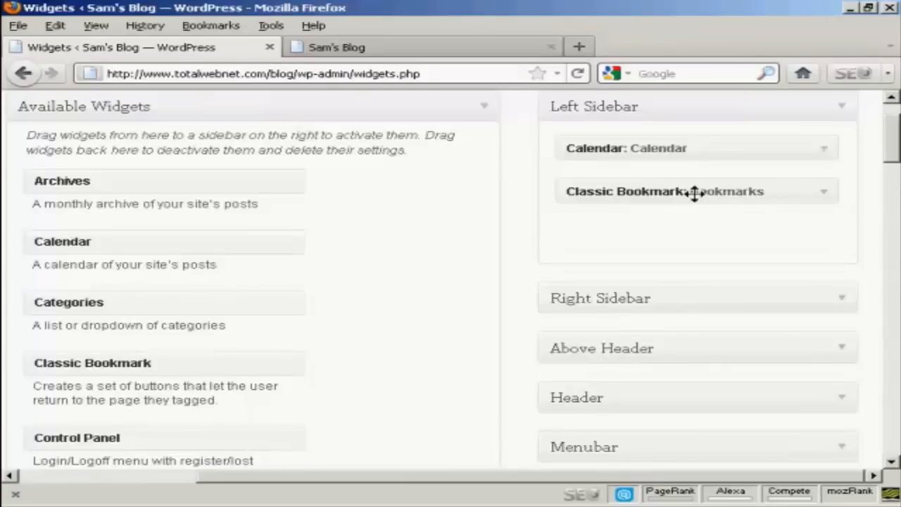
mouse_move(668, 194)
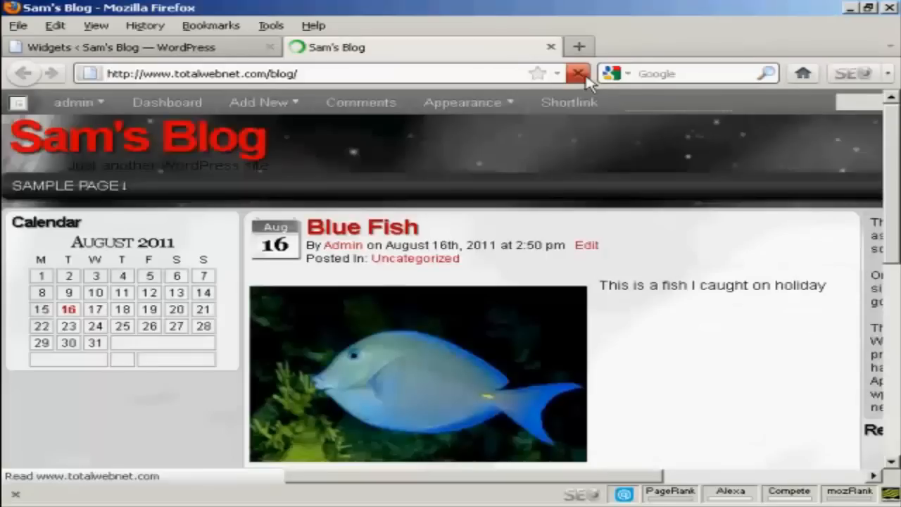
Reload the blog showing only the calendar, then return to the Widgets admin tab
left_click(577, 74)
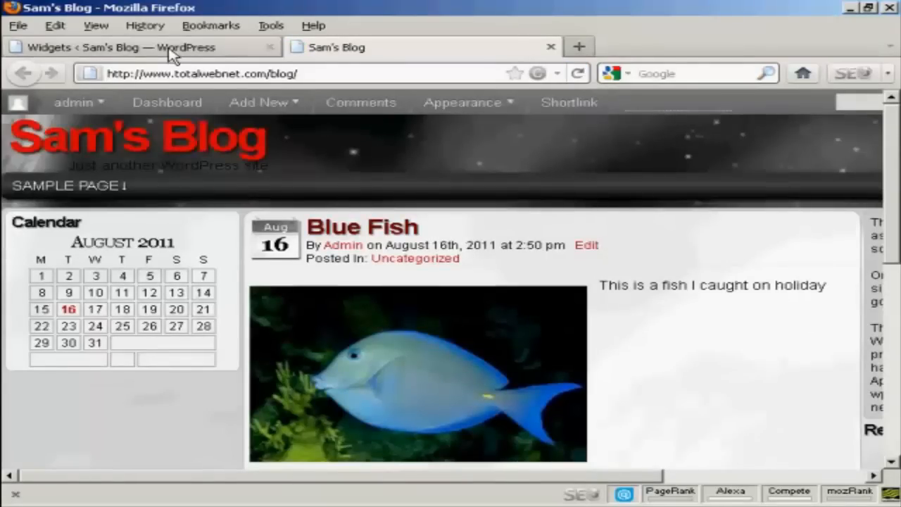
left_click(141, 47)
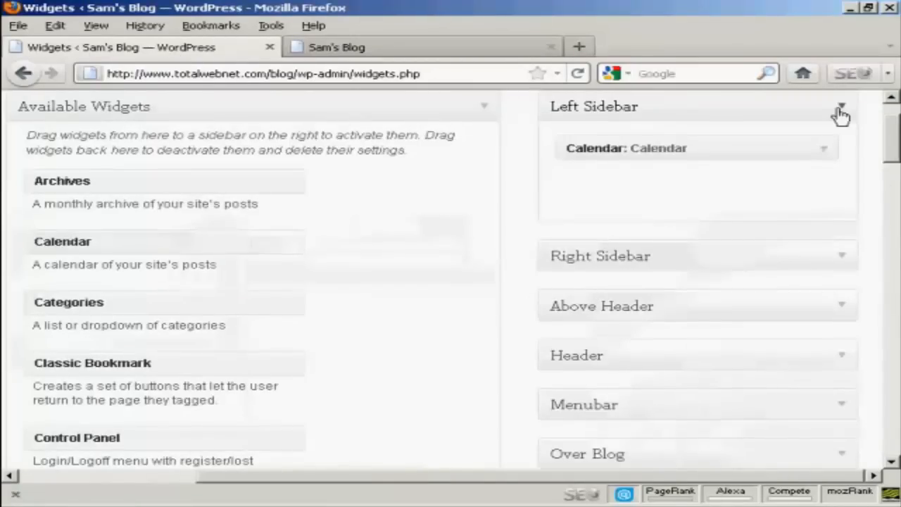
Place an Archives widget into the Right Sidebar widget area
left_click(842, 112)
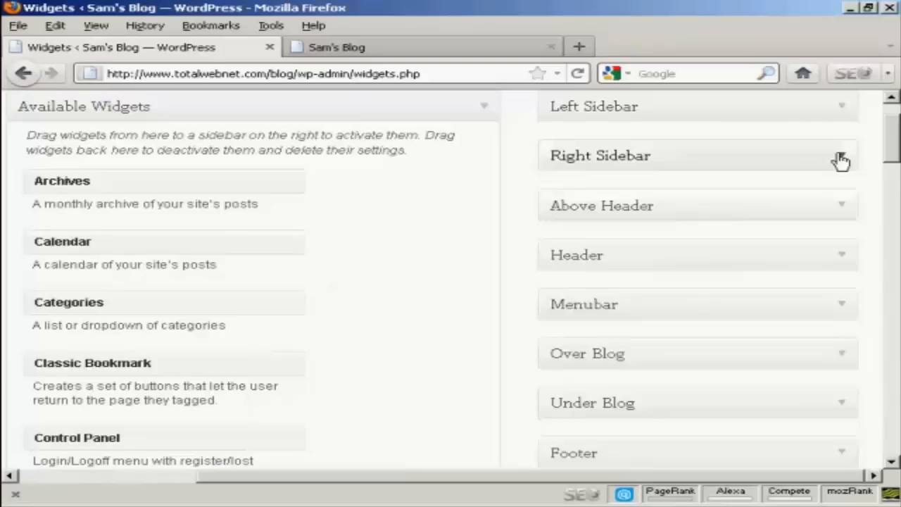
left_click(842, 157)
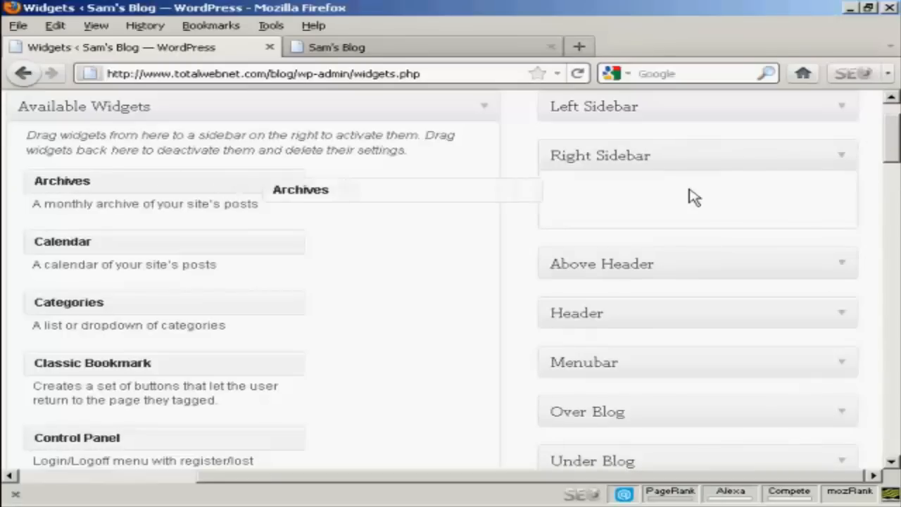
left_click_drag(301, 188, 690, 197)
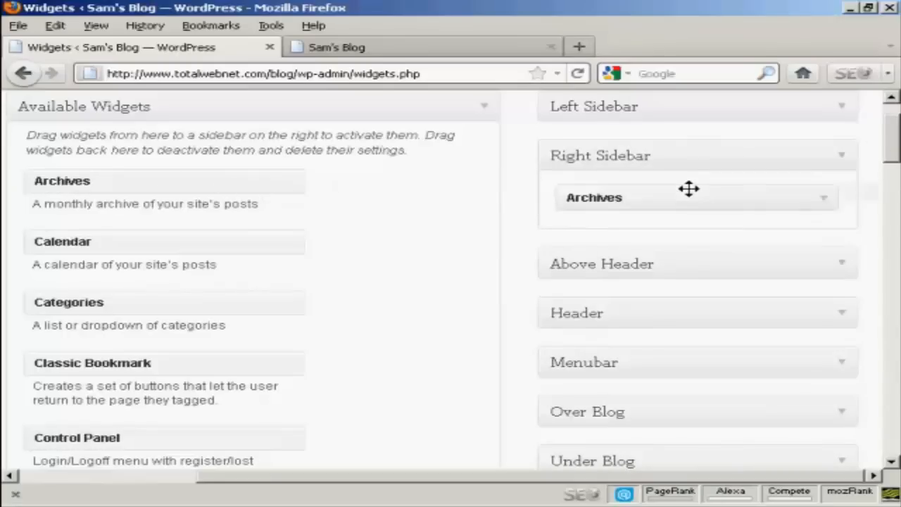
Set the Archives widget to display as a dropdown and save it
left_click(595, 197)
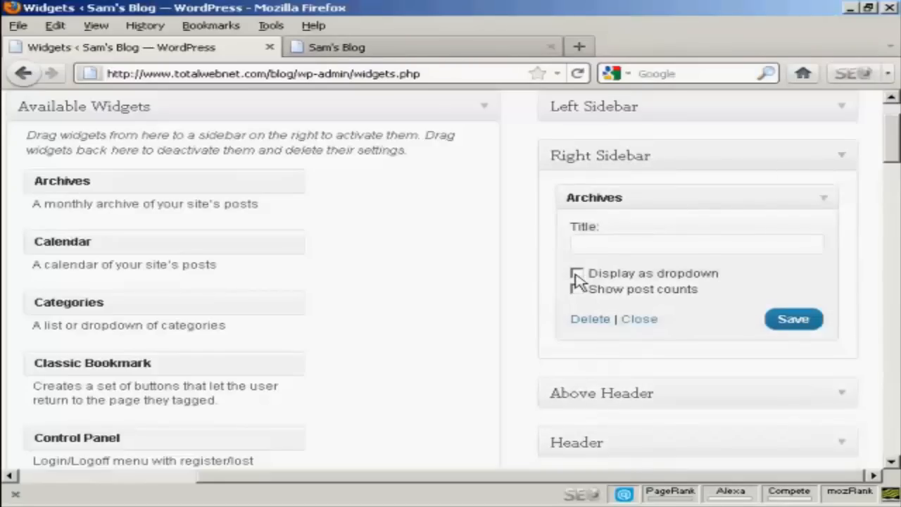
left_click(578, 273)
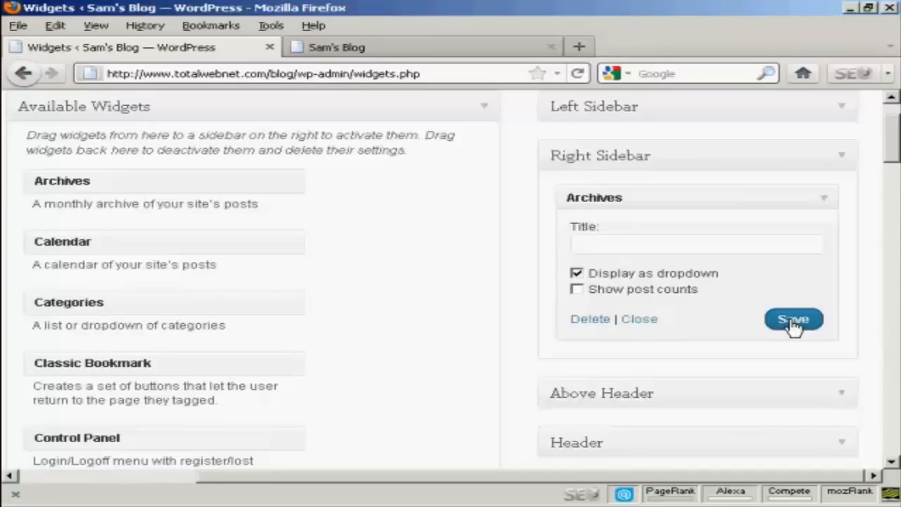
mouse_move(407, 47)
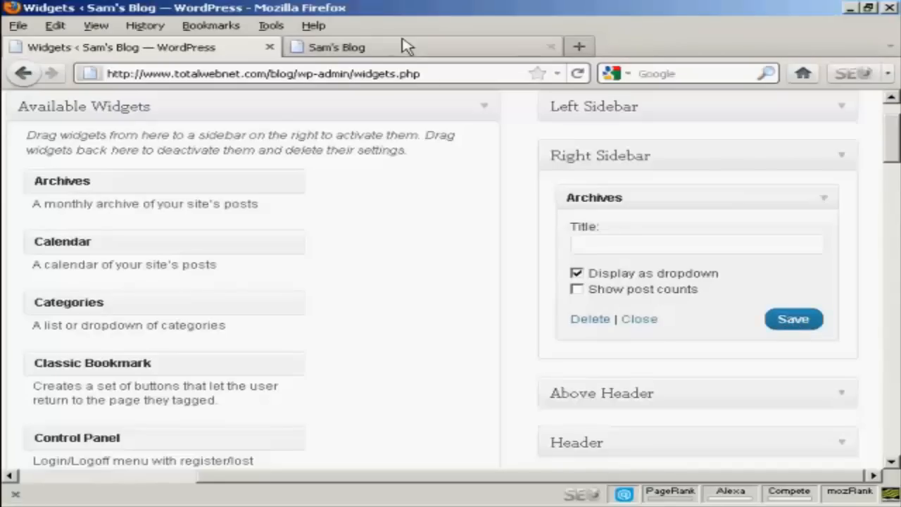
left_click(335, 48)
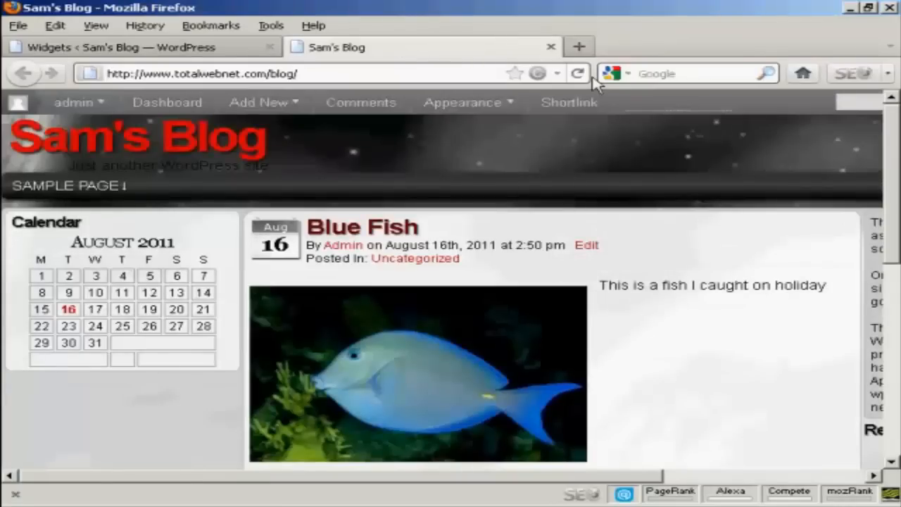
Reload Sam's Blog to confirm the Archives 'Select Month' dropdown, then return to Widgets
left_click(577, 73)
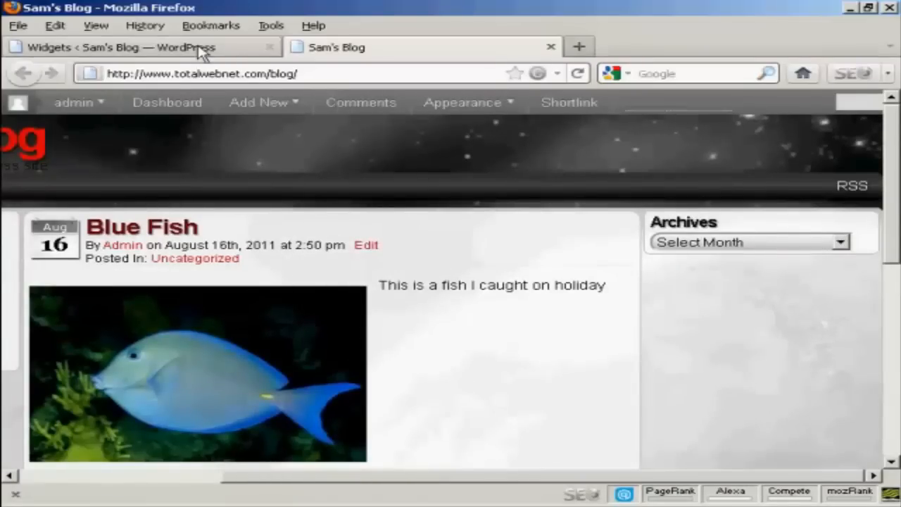
left_click(141, 48)
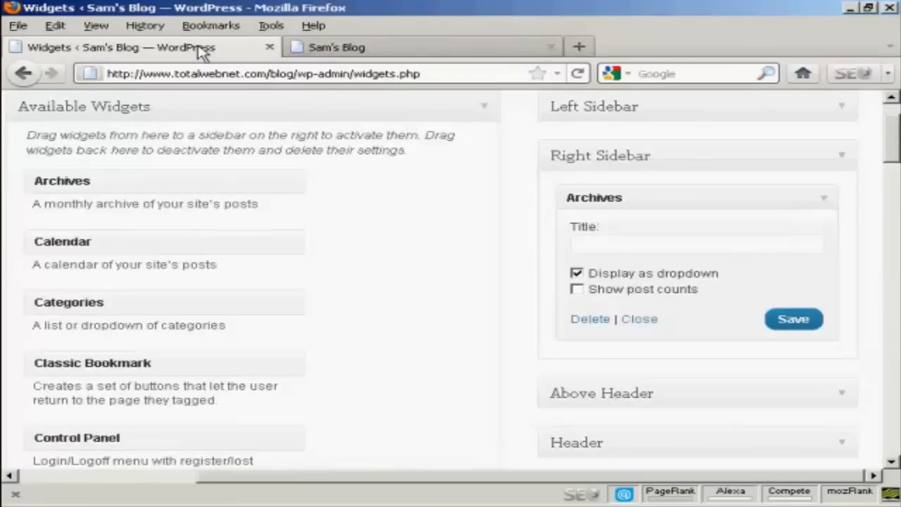